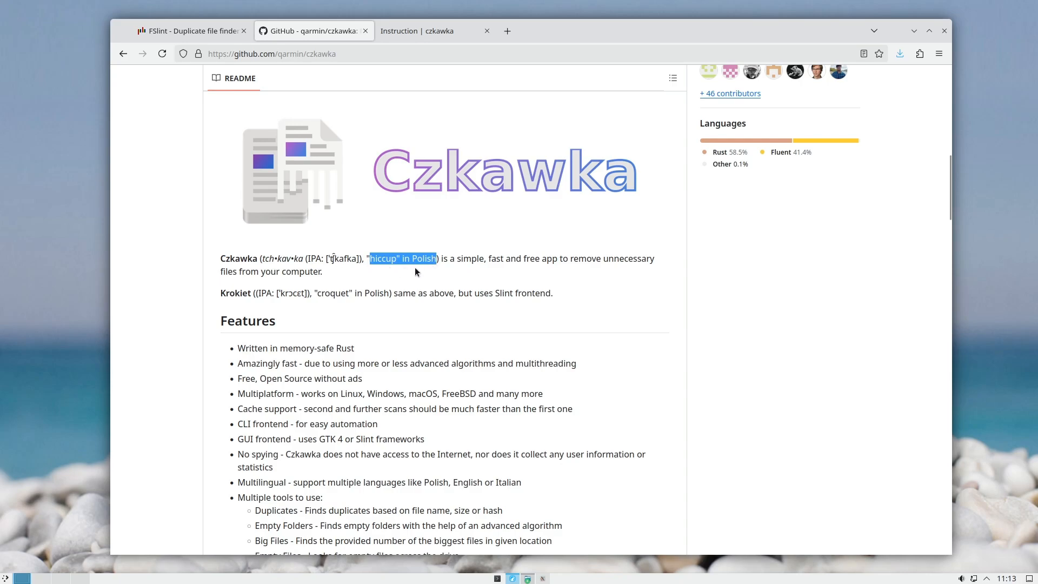
Step: Visit the FSlint page, then return to the Czkawka instruction page's GUI overview section
{"action": "left_click", "coordinate": [190, 30]}
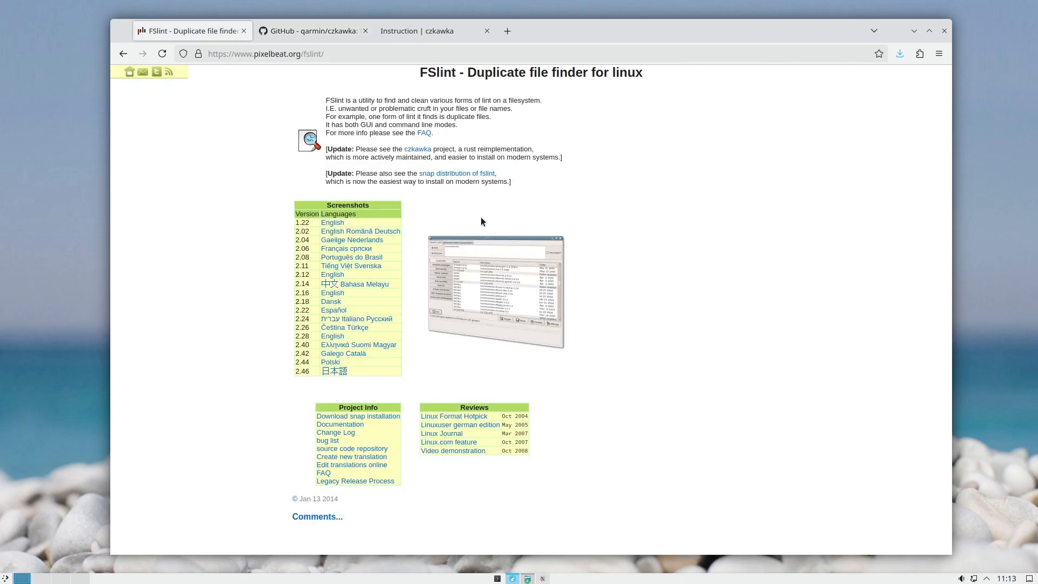
{"action": "mouse_move", "coordinate": [455, 69]}
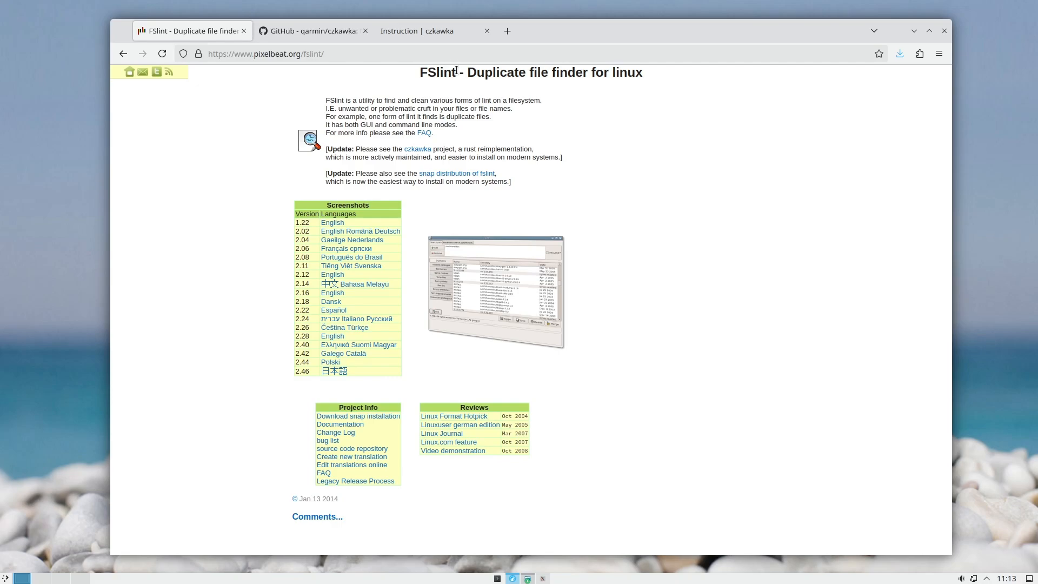
{"action": "left_click", "coordinate": [415, 31]}
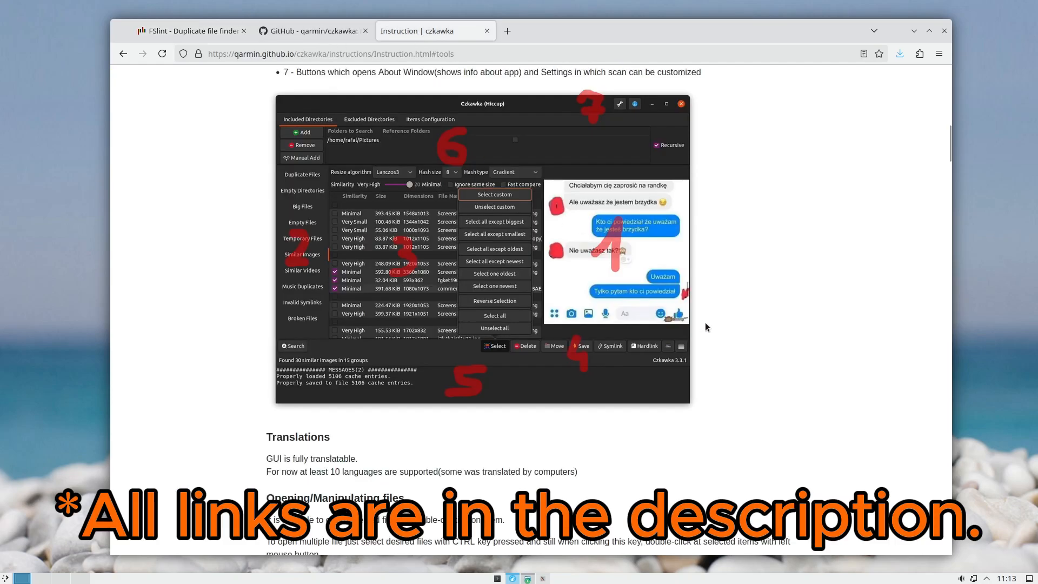
{"action": "scroll", "scroll_direction": "up", "scroll_amount": 3}
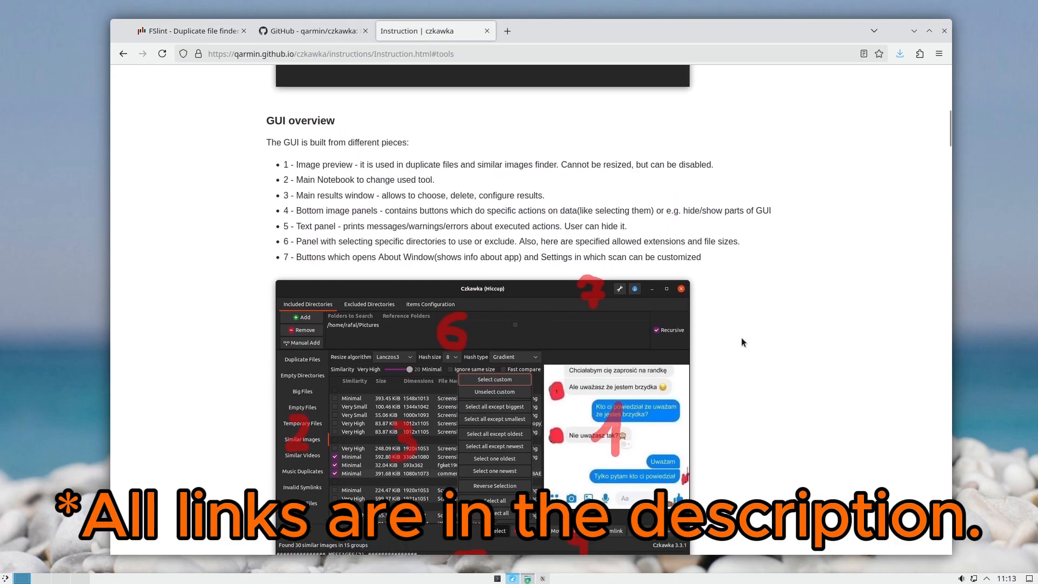
{"action": "scroll", "scroll_direction": "down", "scroll_amount": 3}
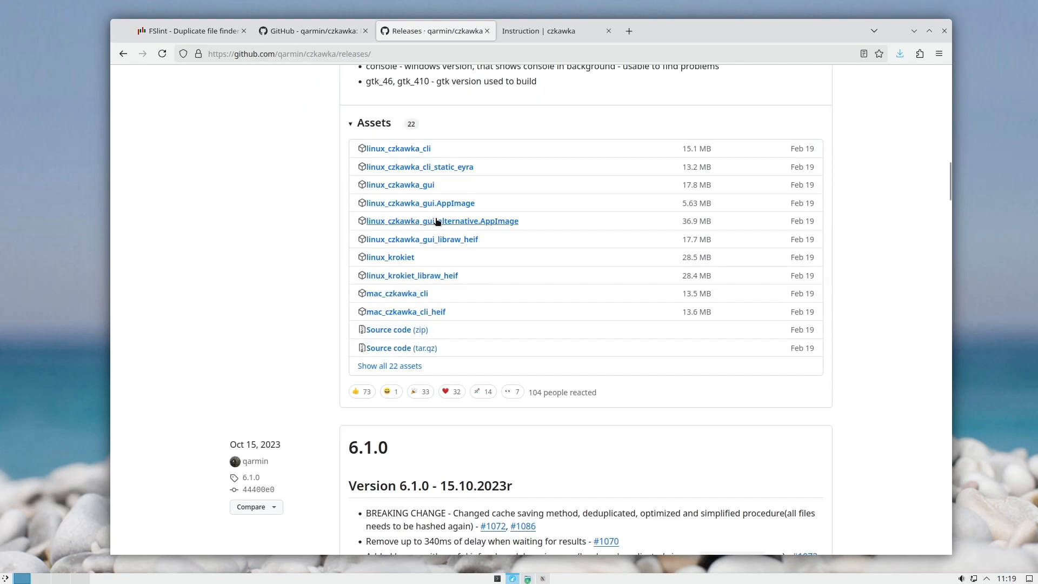
{"action": "mouse_move", "coordinate": [419, 202]}
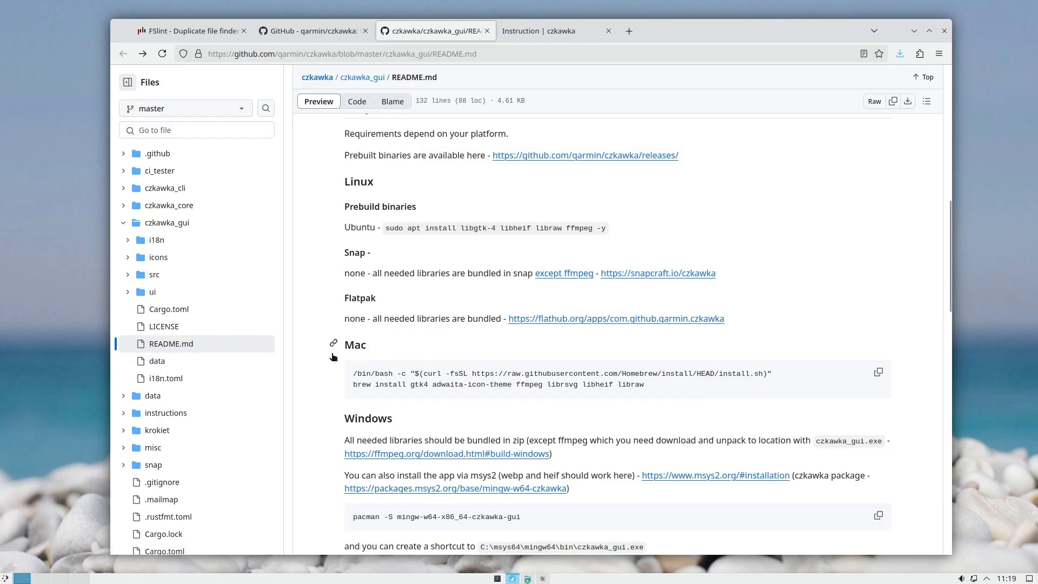
{"action": "mouse_move", "coordinate": [313, 361]}
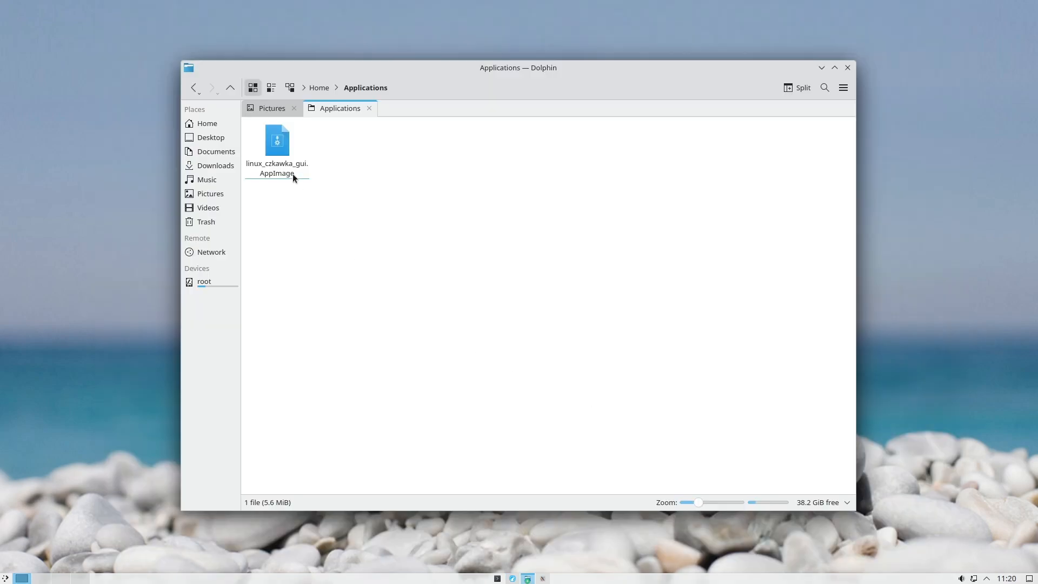
Step: Launch linux_czkawka_gui.AppImage from the Applications folder in Dolphin
{"action": "left_click", "coordinate": [276, 140]}
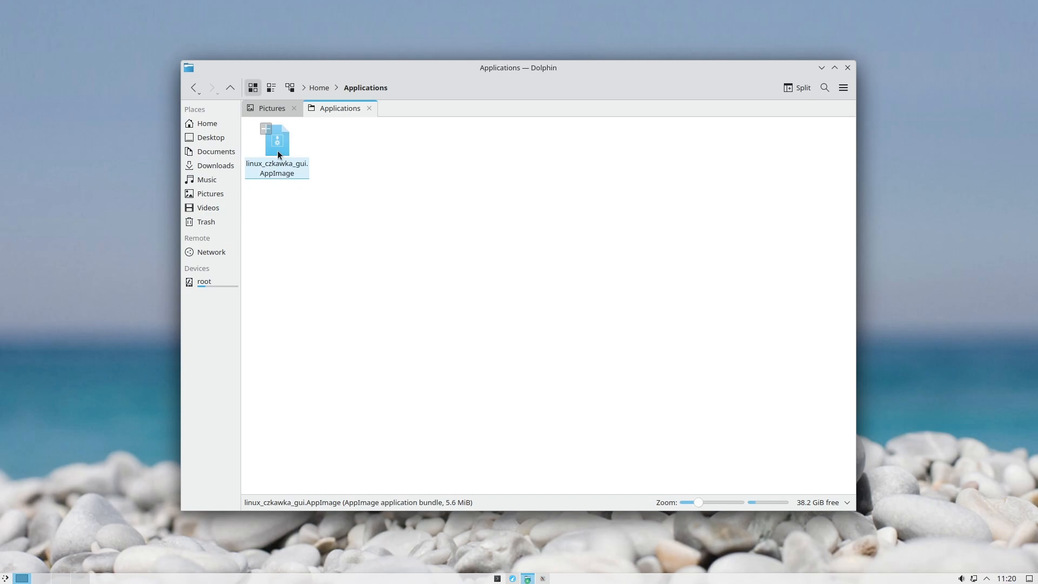
{"action": "double_click", "coordinate": [277, 141]}
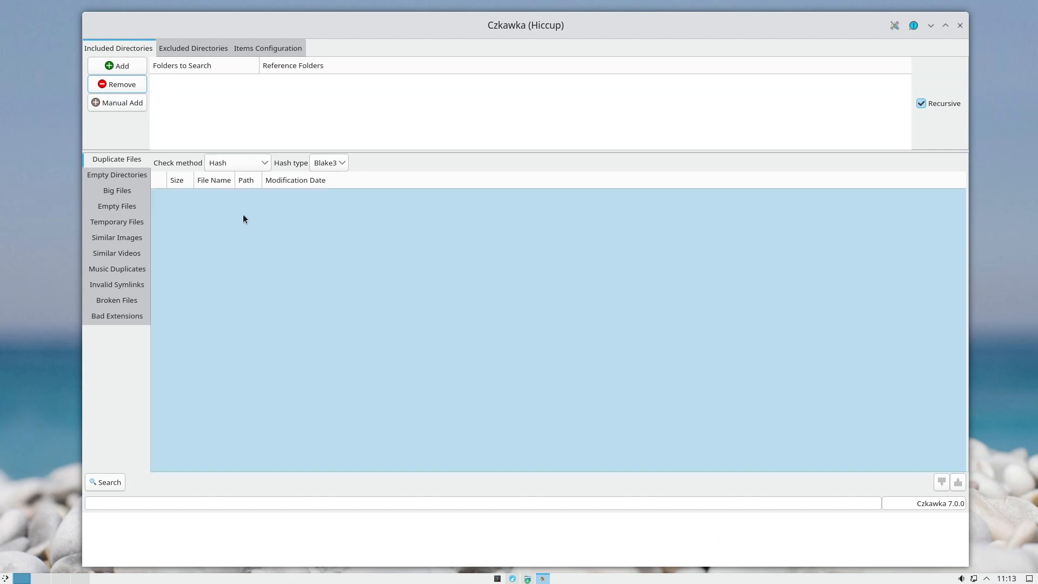
Step: Add Pictures and linux_mint_wallpaper-main as search folders, marking Pictures as a reference folder
{"action": "left_click", "coordinate": [117, 191]}
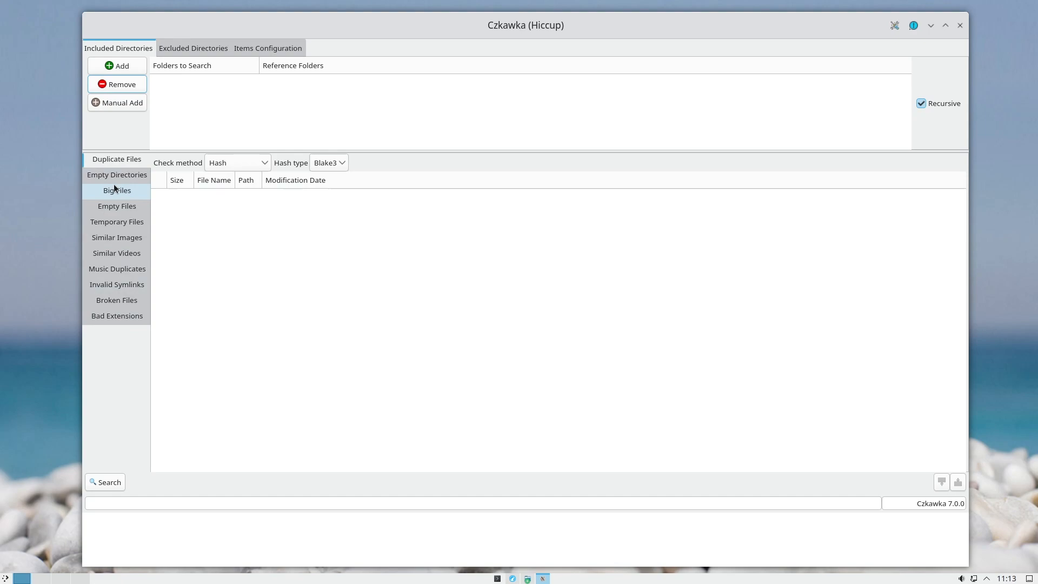
{"action": "left_click", "coordinate": [116, 65]}
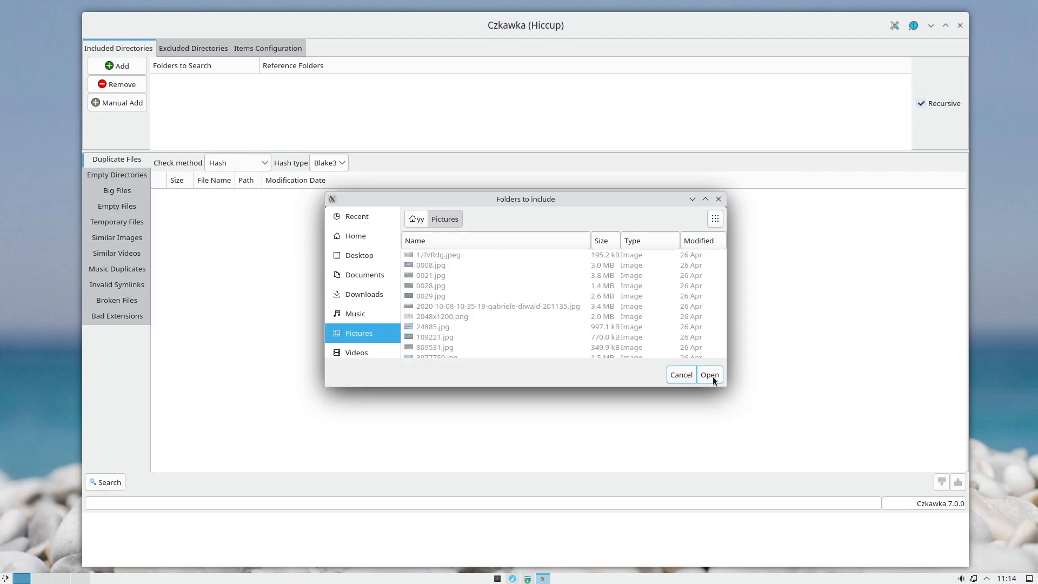
{"action": "left_click", "coordinate": [708, 374]}
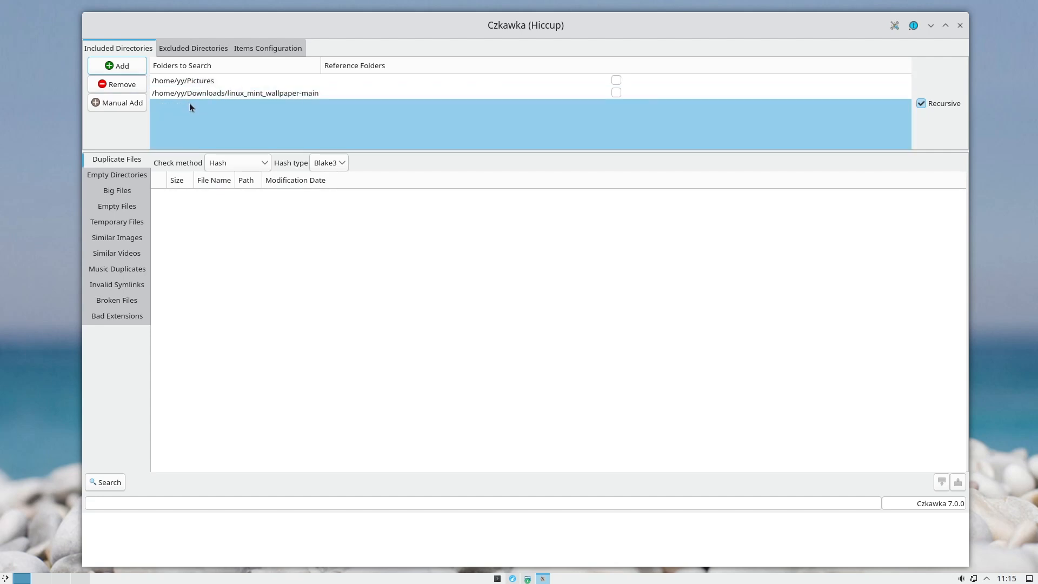
{"action": "left_click", "coordinate": [265, 80]}
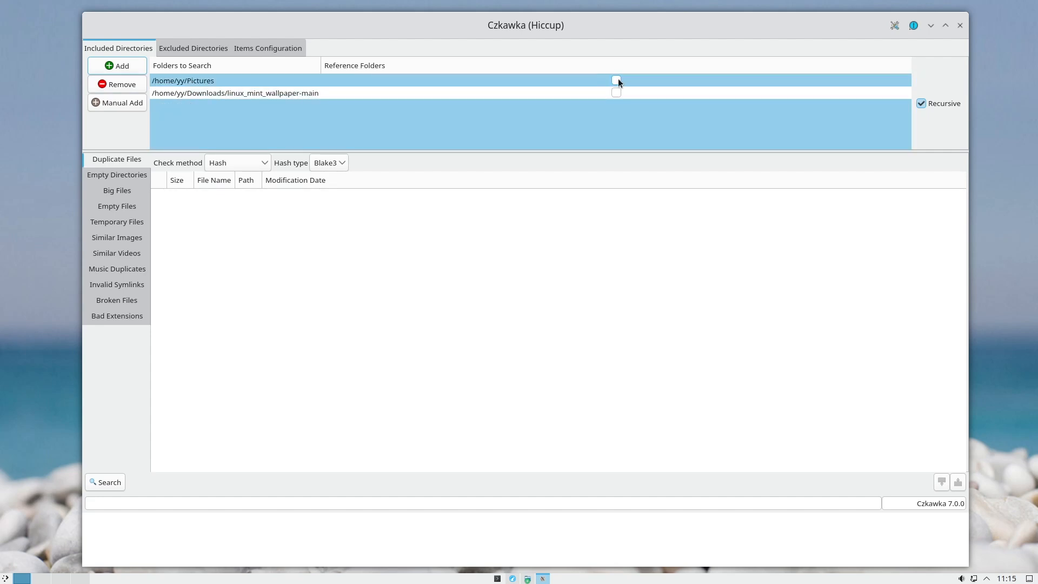
{"action": "left_click", "coordinate": [616, 80]}
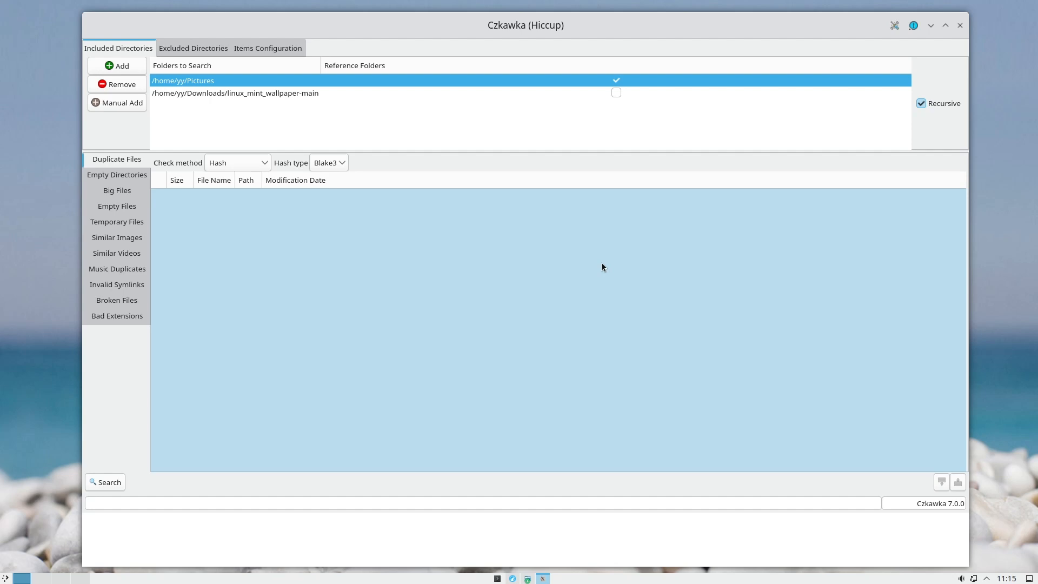
Step: Run a Similar Images search over both folders
{"action": "left_click", "coordinate": [616, 80]}
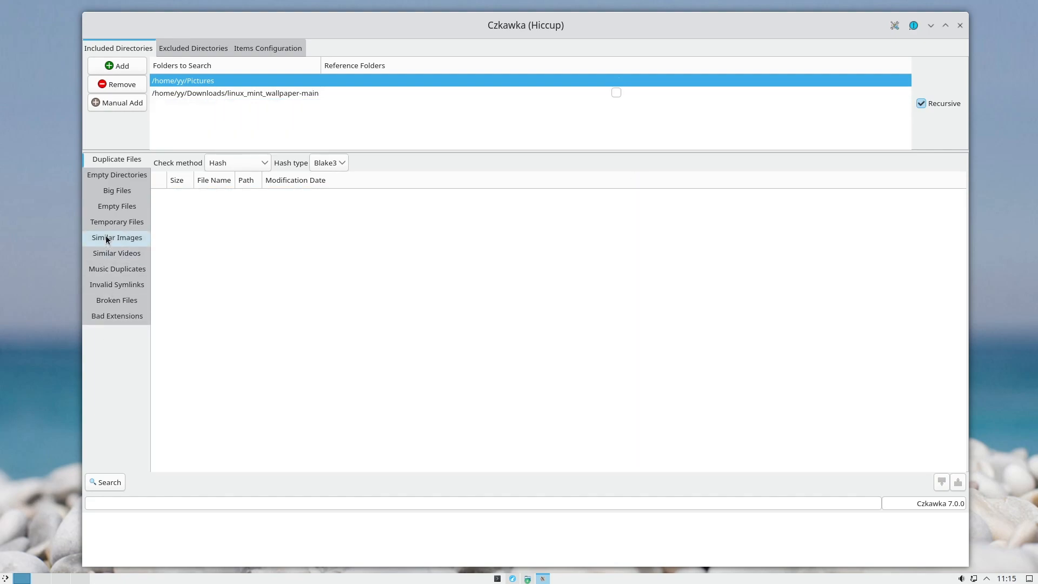
{"action": "left_click", "coordinate": [117, 237]}
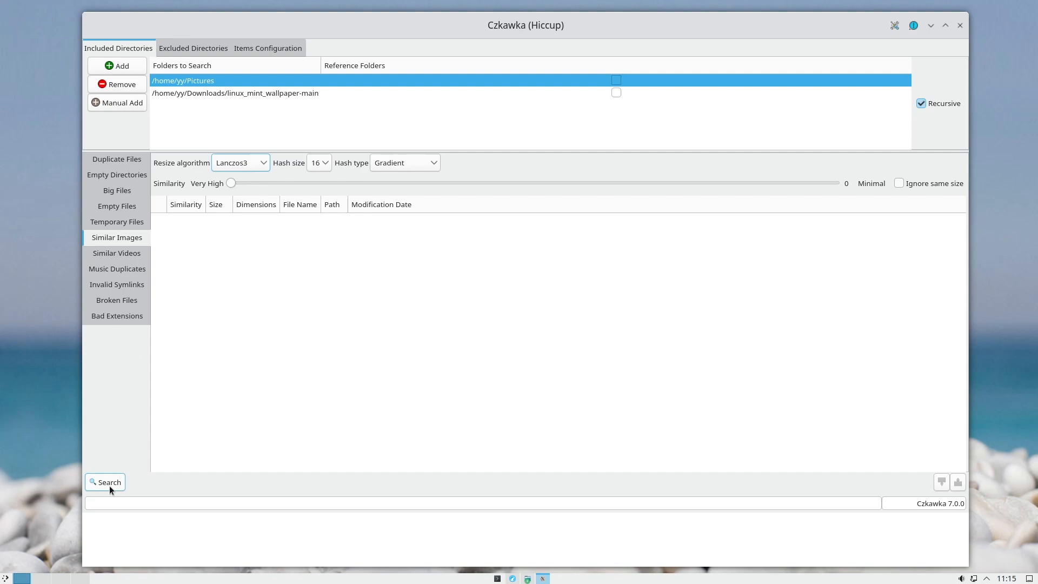
{"action": "left_click", "coordinate": [105, 483]}
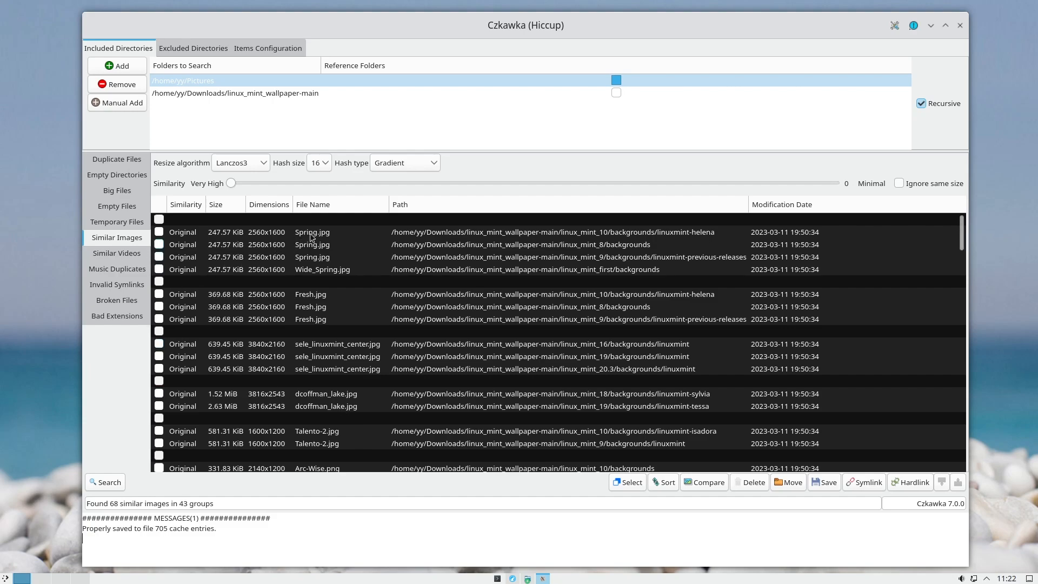
Step: Preview the first Spring.jpg match, a white-flower Linux Mint wallpaper
{"action": "left_click", "coordinate": [311, 232]}
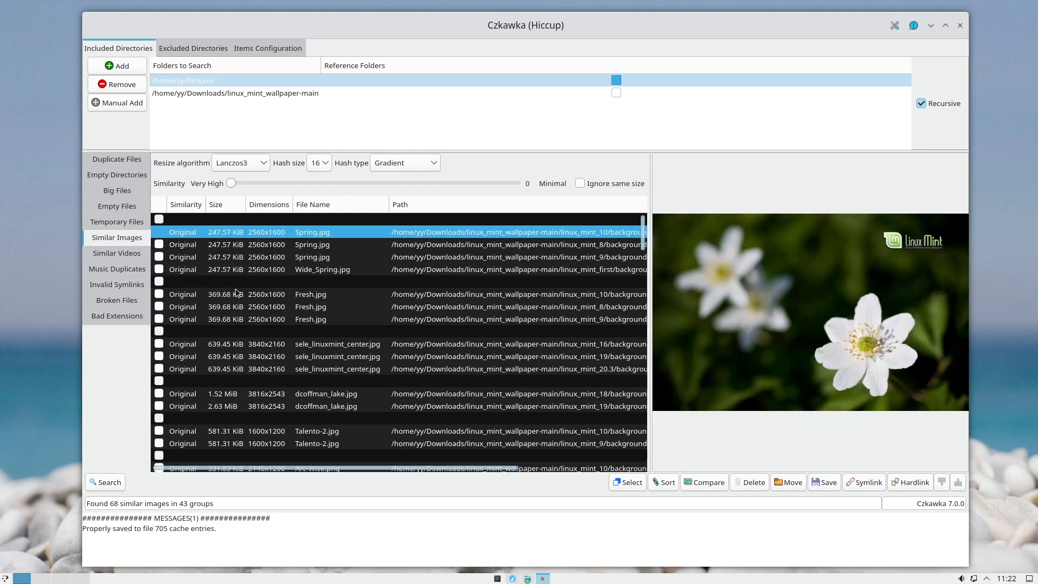
{"action": "mouse_move", "coordinate": [264, 258]}
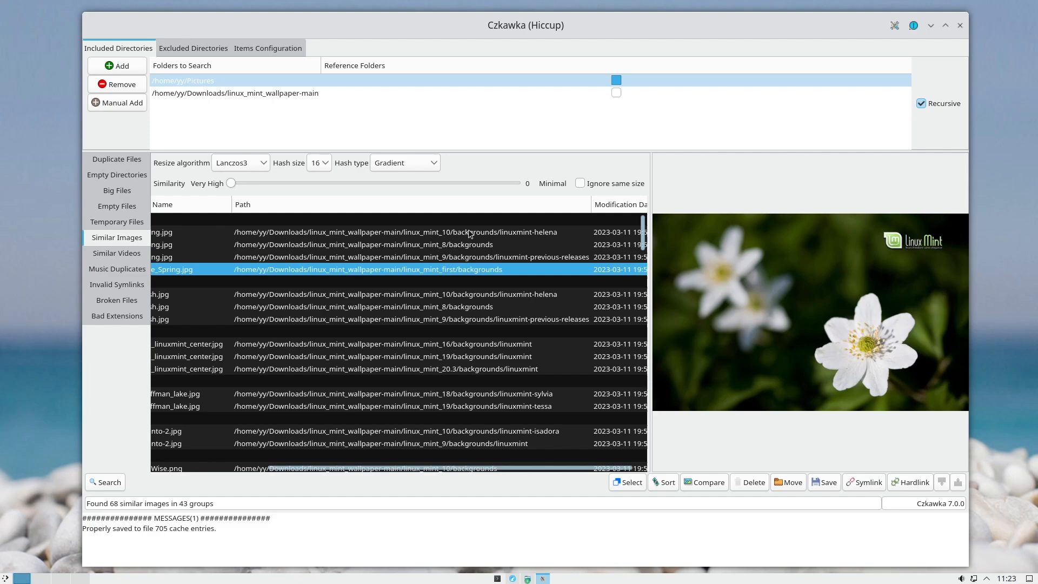
{"action": "mouse_move", "coordinate": [474, 272]}
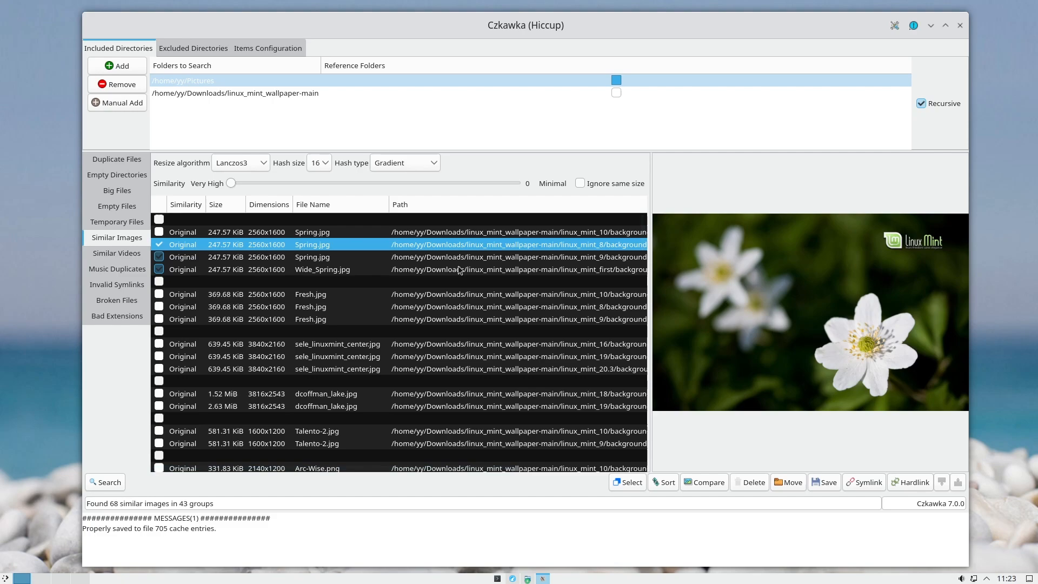
{"action": "mouse_move", "coordinate": [754, 482]}
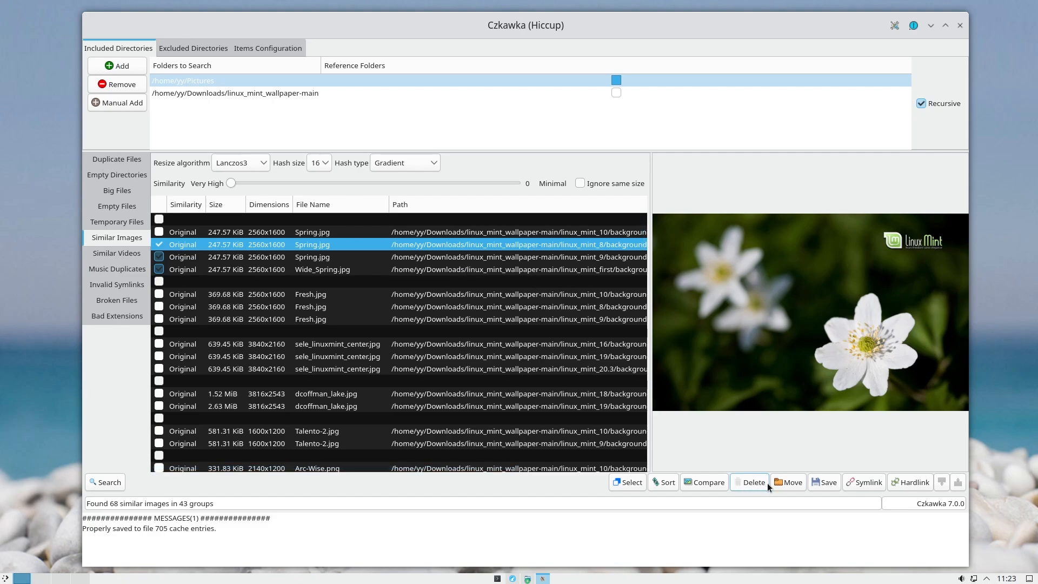
{"action": "mouse_move", "coordinate": [788, 481]}
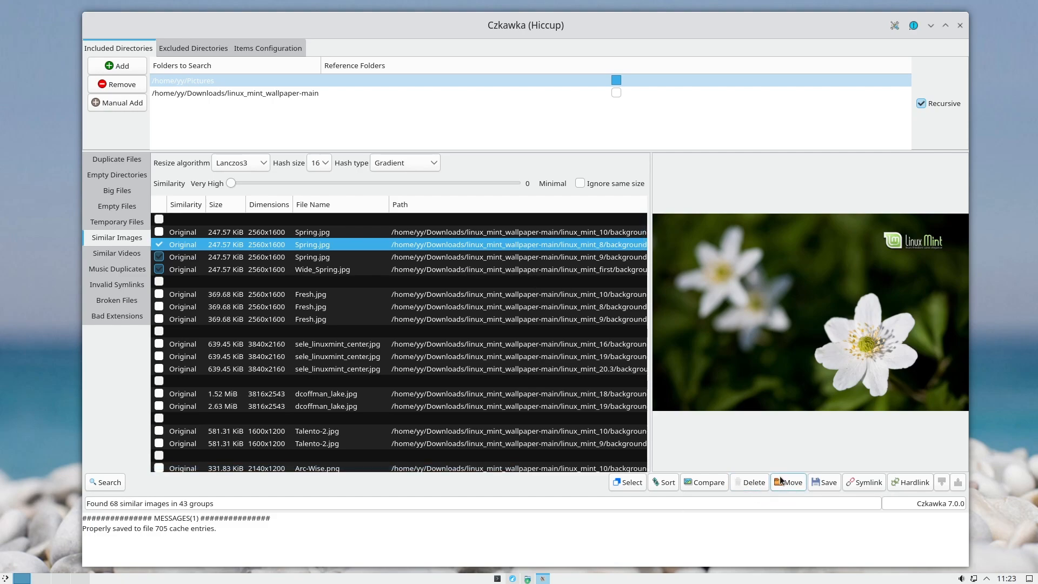
{"action": "left_click", "coordinate": [326, 406]}
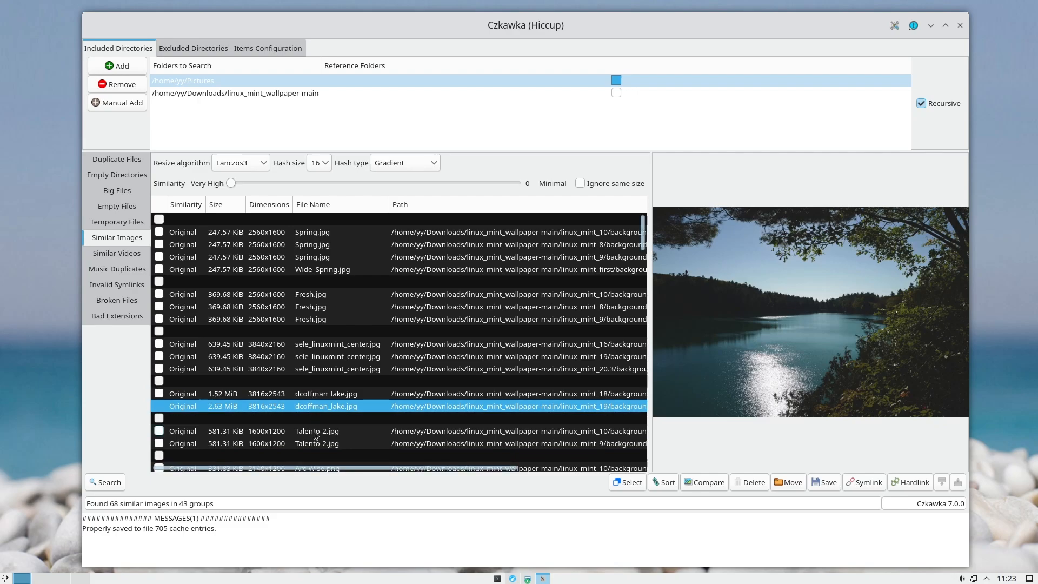
{"action": "scroll", "scroll_direction": "down", "scroll_amount": 3}
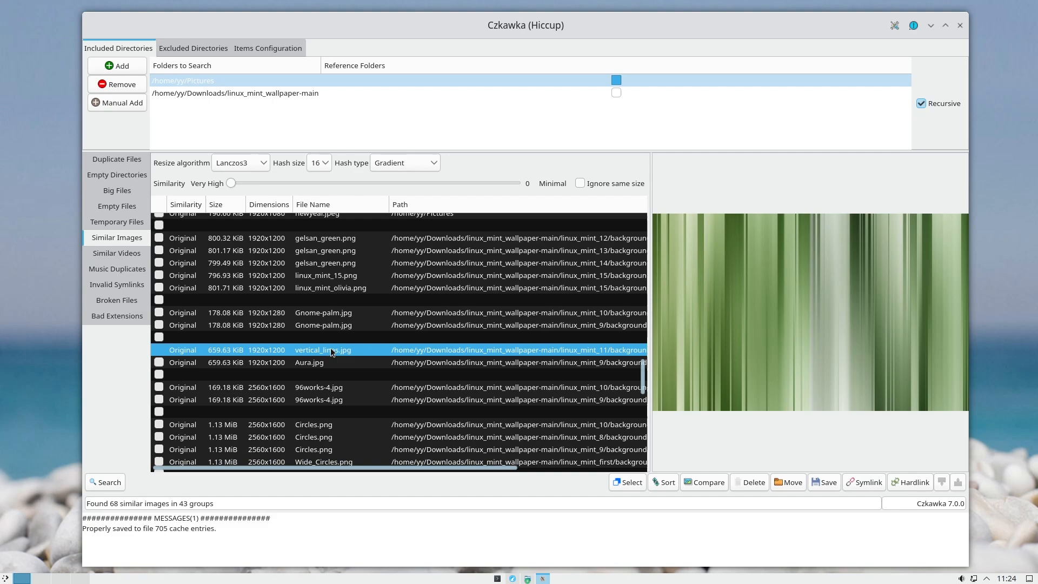
{"action": "left_click", "coordinate": [318, 362]}
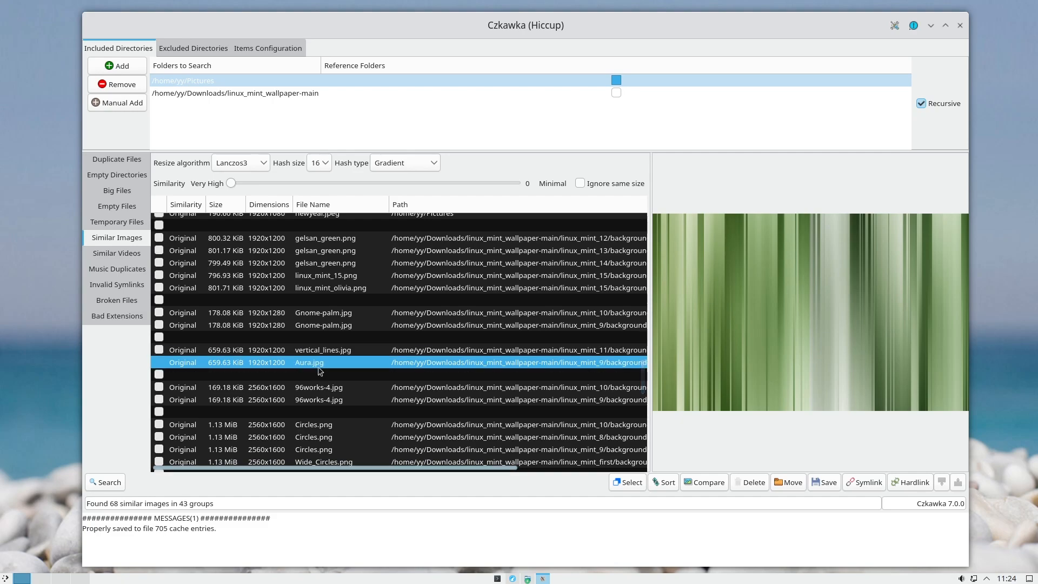
{"action": "left_click", "coordinate": [331, 288]}
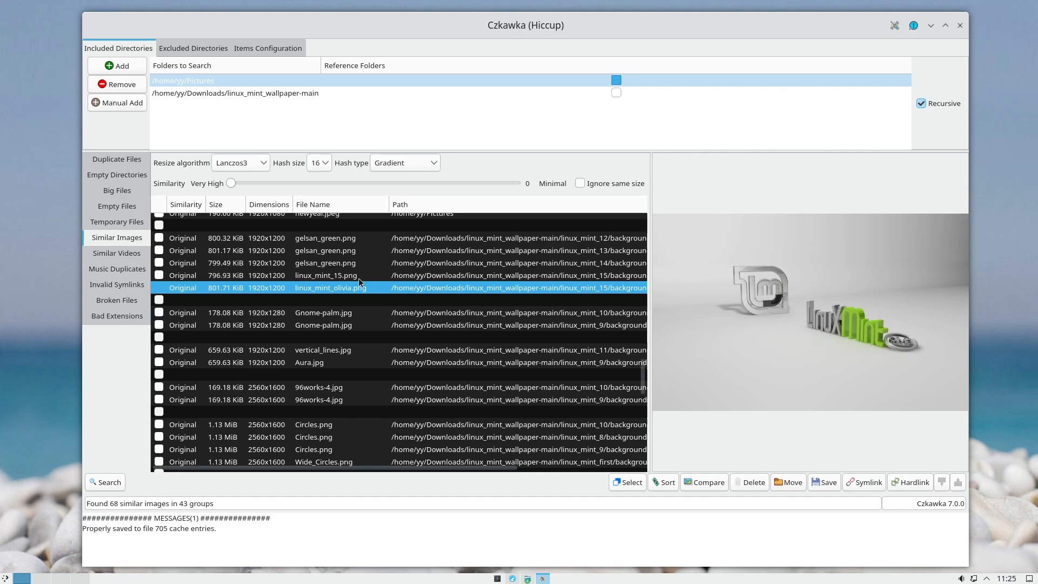
{"action": "left_click", "coordinate": [326, 275]}
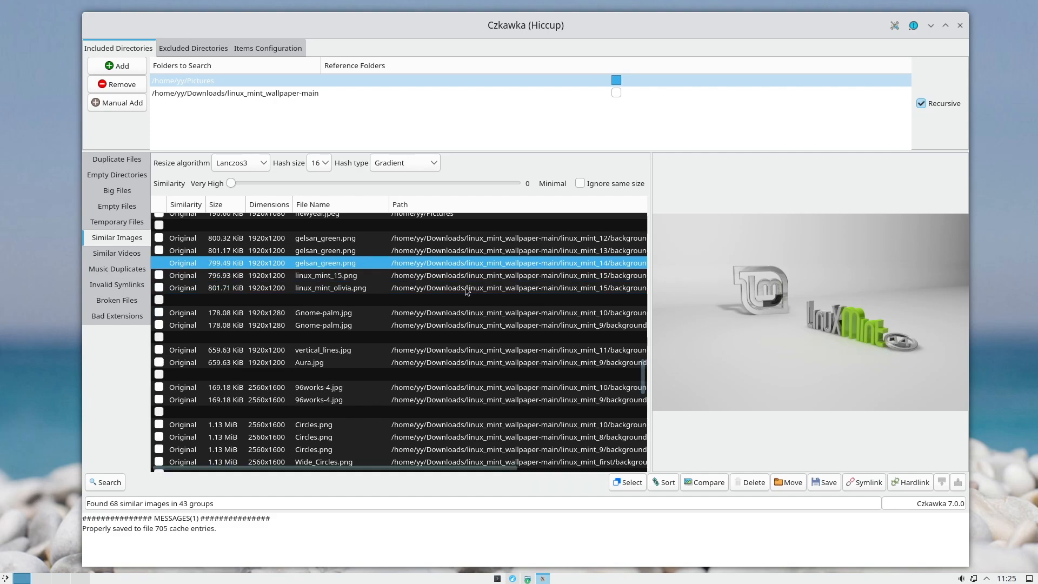
{"action": "left_click", "coordinate": [324, 238]}
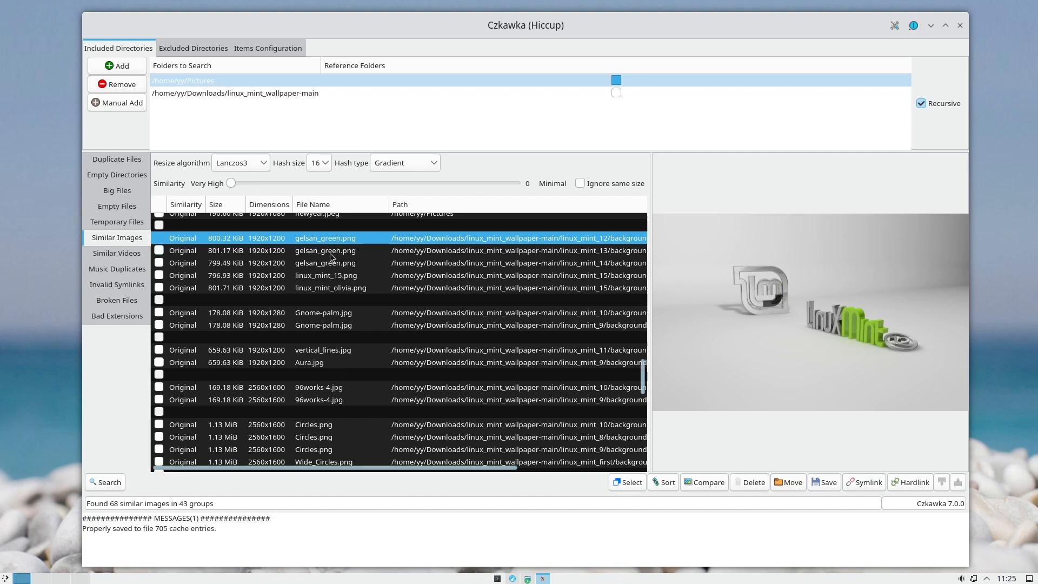
{"action": "left_click", "coordinate": [325, 250]}
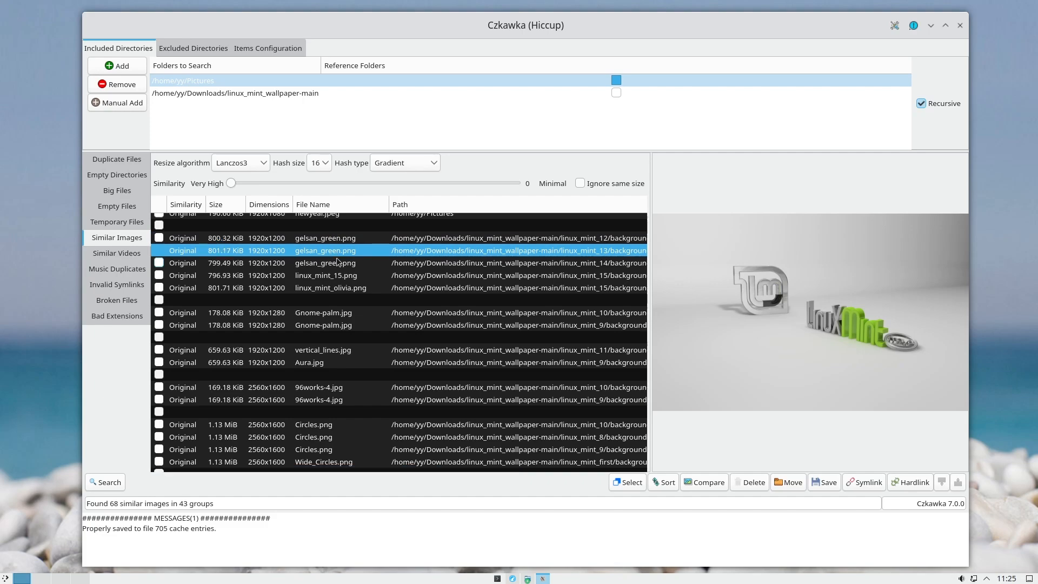